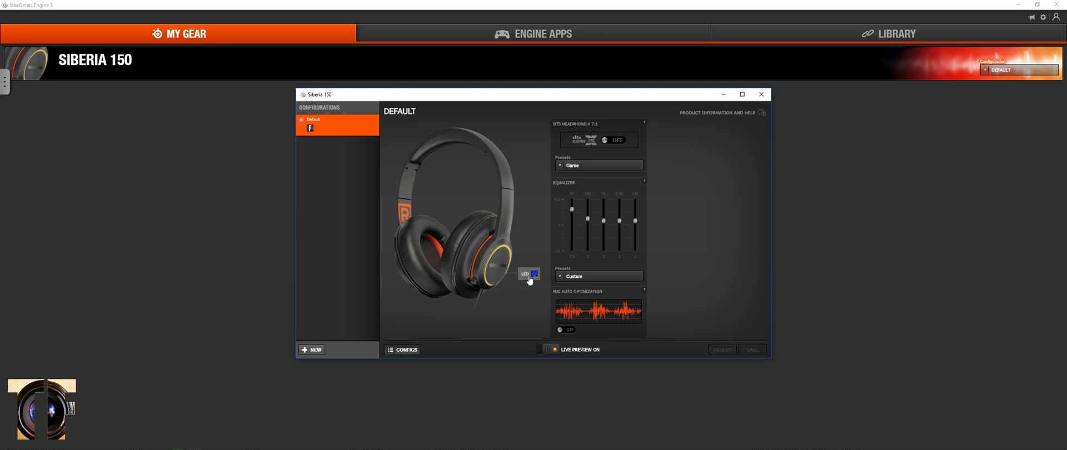
Raise the Siberia 150's lowest-frequency equalizer slider above the other bands.
click(587, 221)
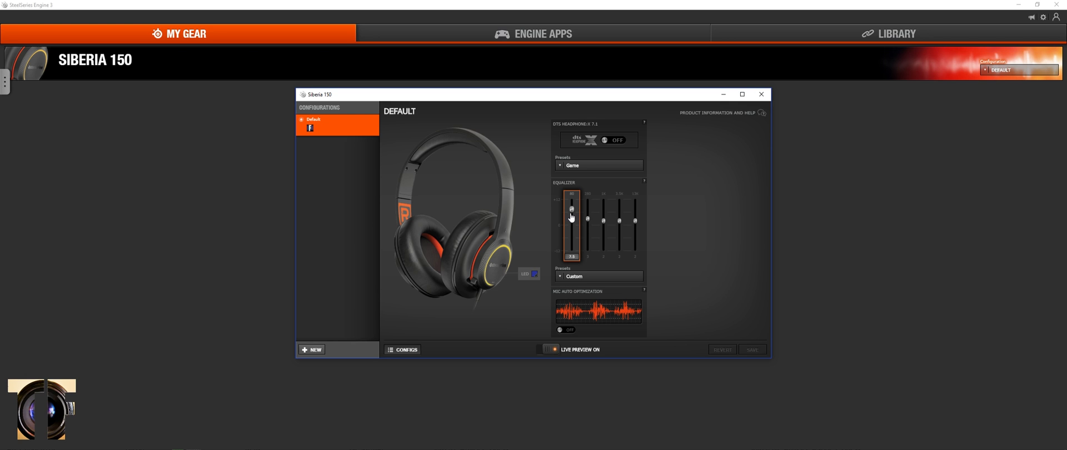
mouse_move(572, 216)
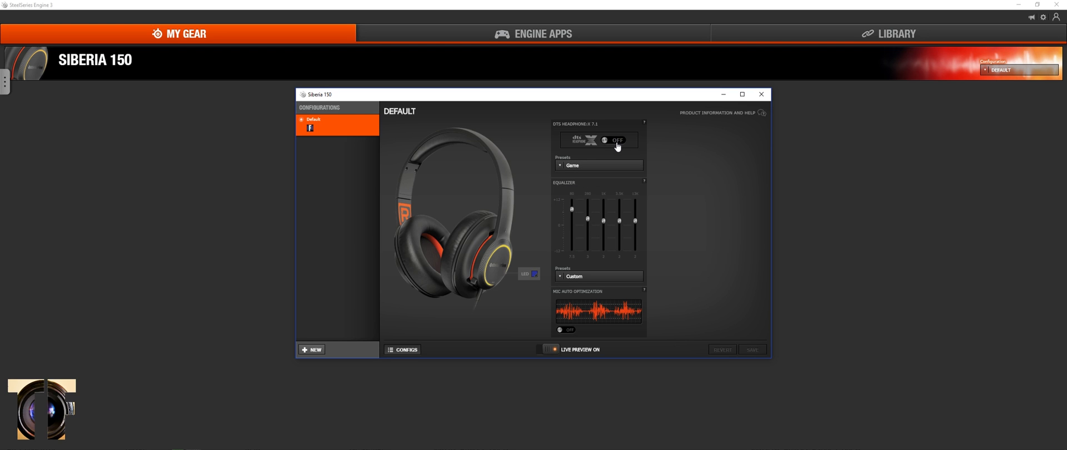
Toggle DTS Headphone:X 7.1 twice so it ends up OFF.
click(604, 140)
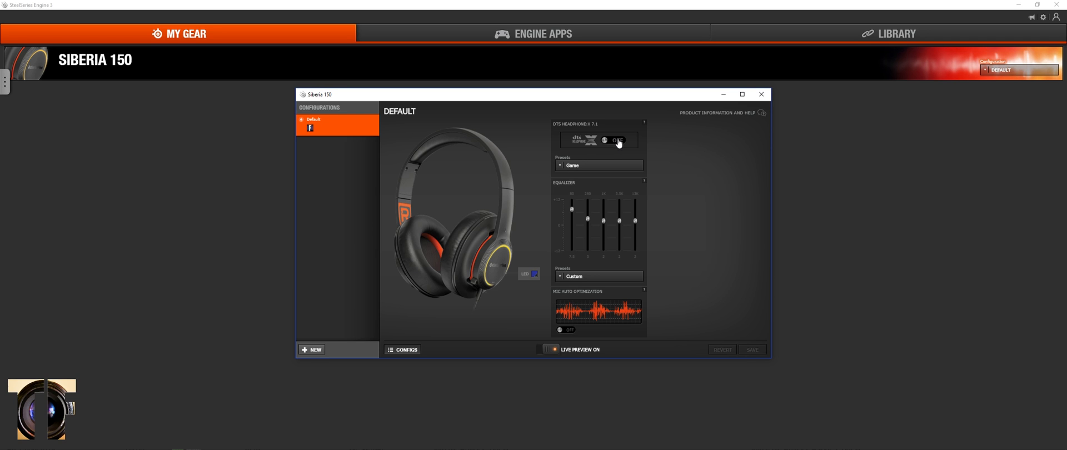
click(605, 141)
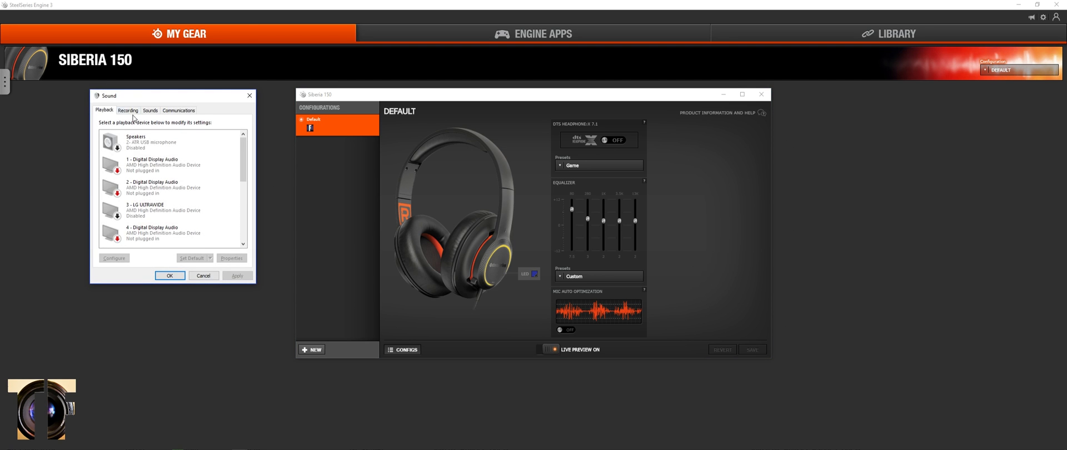
In Headphones properties, enable 7.1 virtual surround and open the spatial sound format list.
scroll(down, 3)
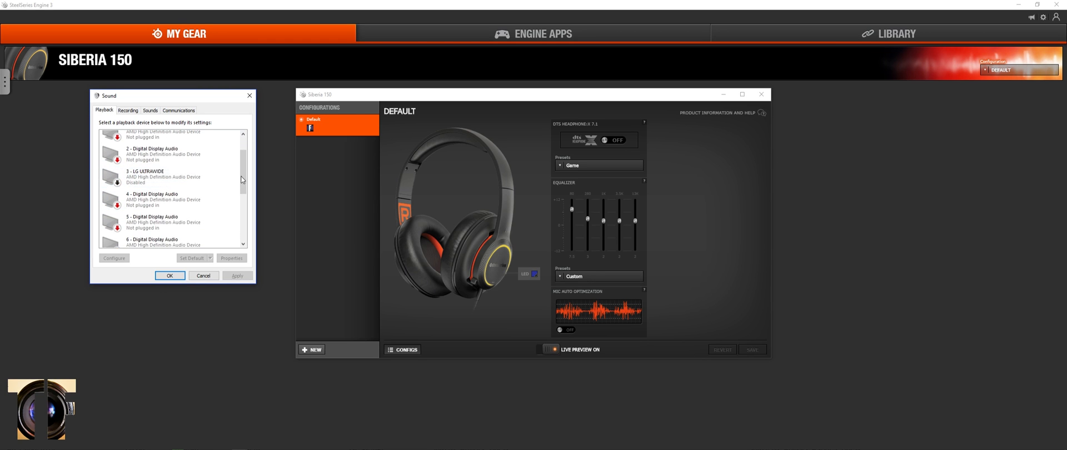
click(232, 258)
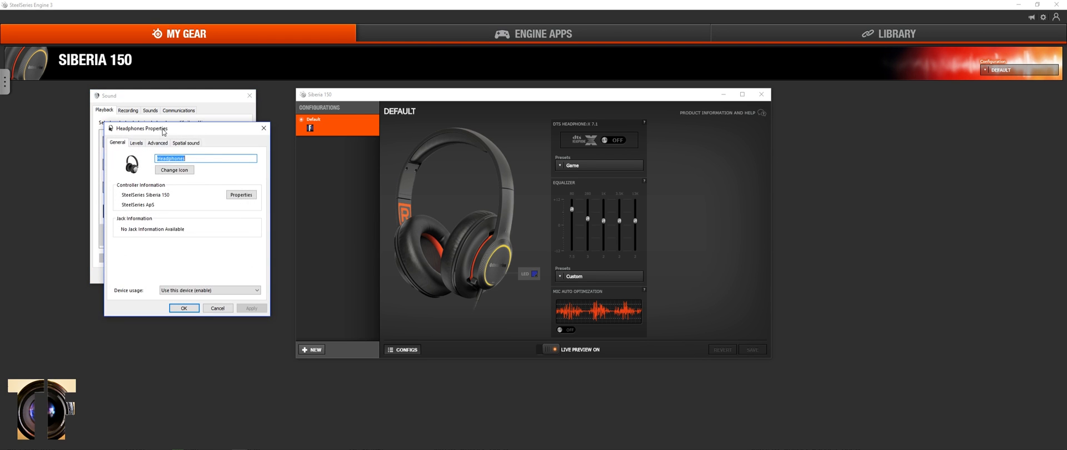
click(185, 143)
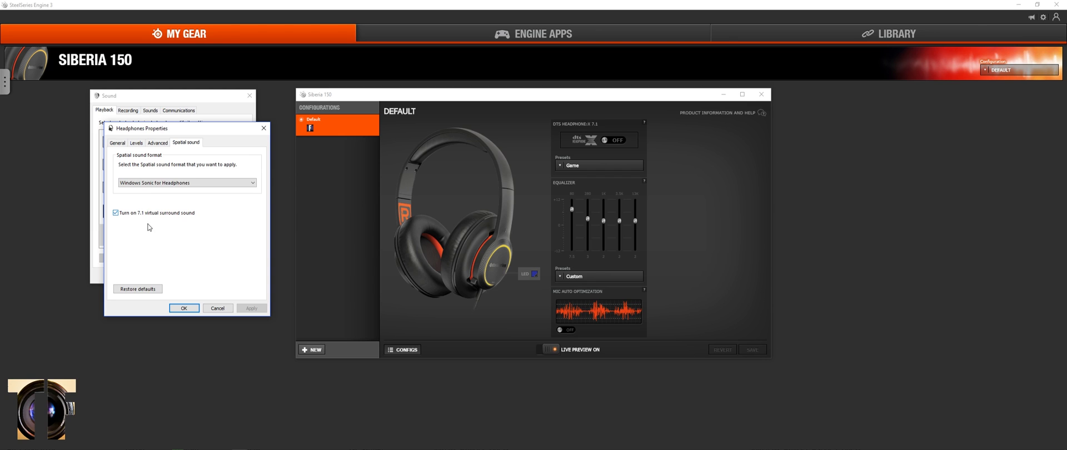
mouse_move(139, 222)
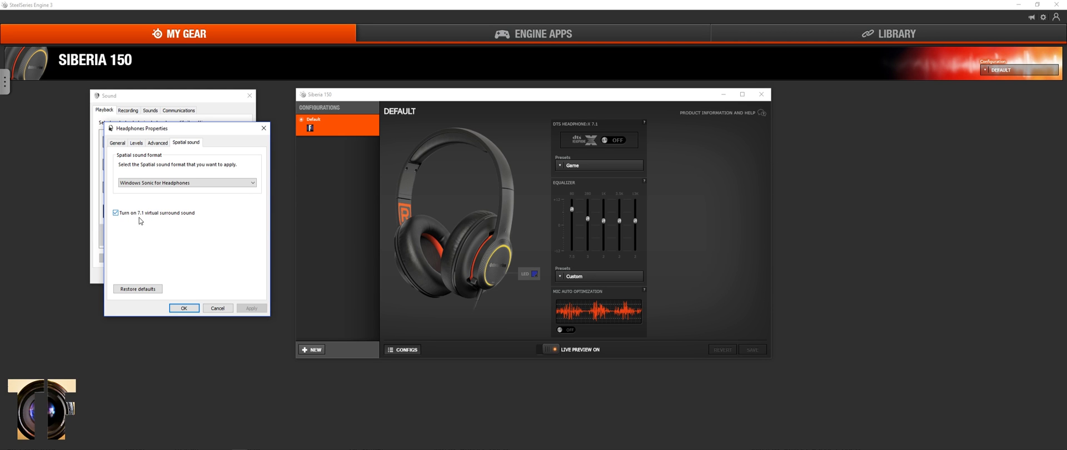
click(187, 182)
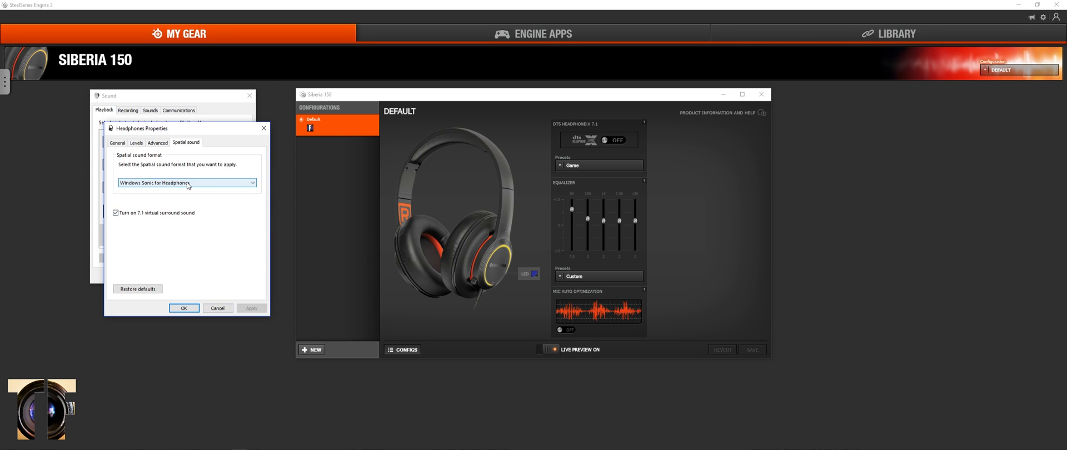
mouse_move(152, 184)
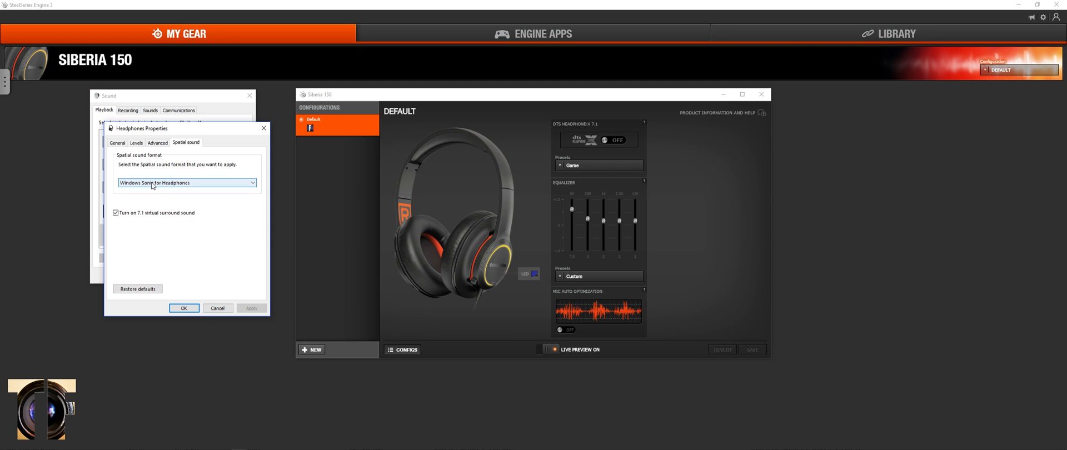
click(185, 183)
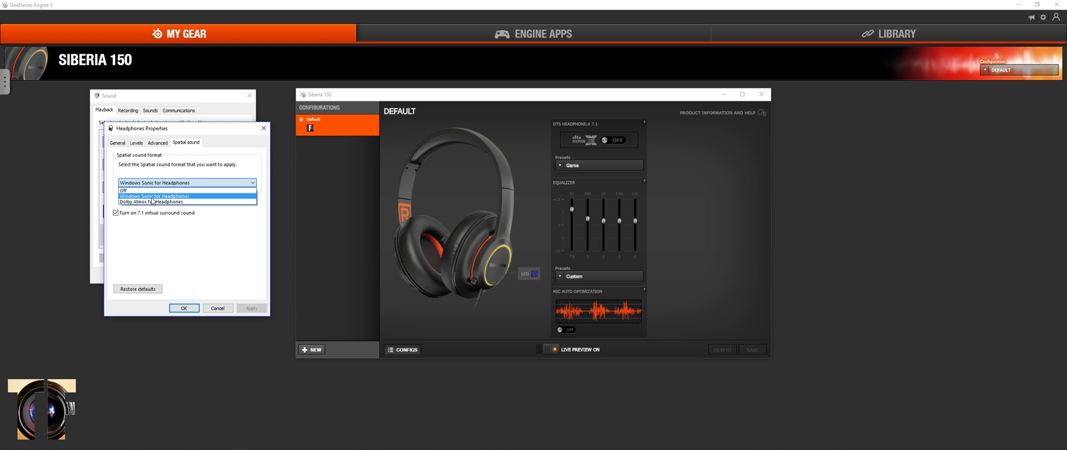
mouse_move(152, 202)
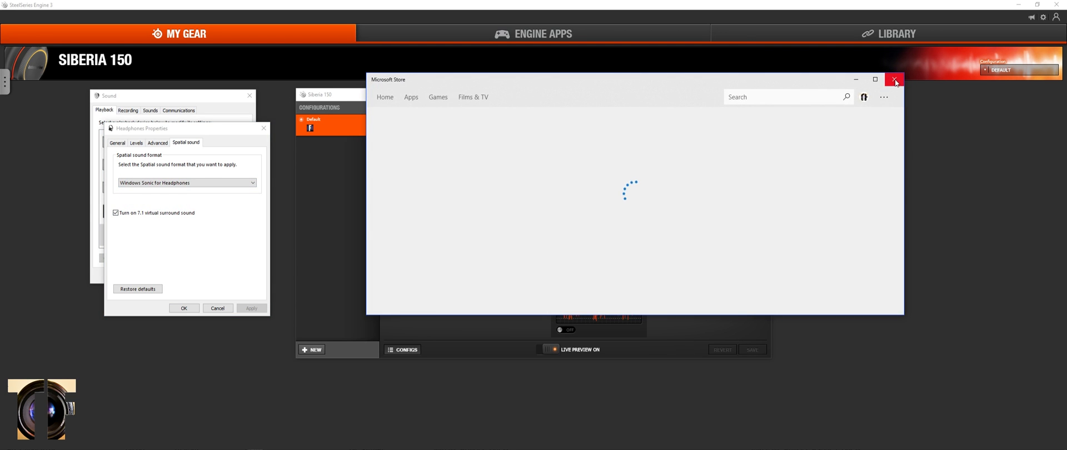
Close the Microsoft Store window without installing anything.
click(895, 80)
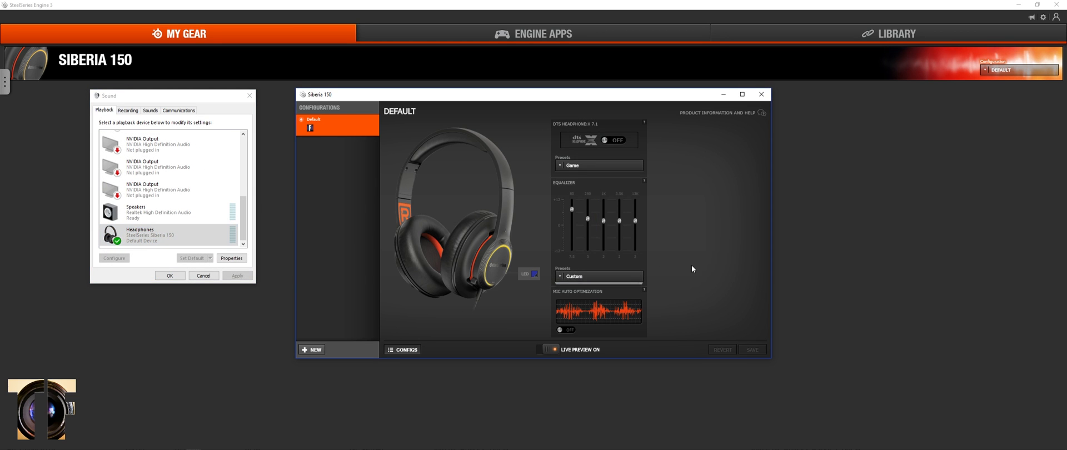
Select the Game preset from the DTS Headphone:X 7.1 Presets dropdown.
click(597, 165)
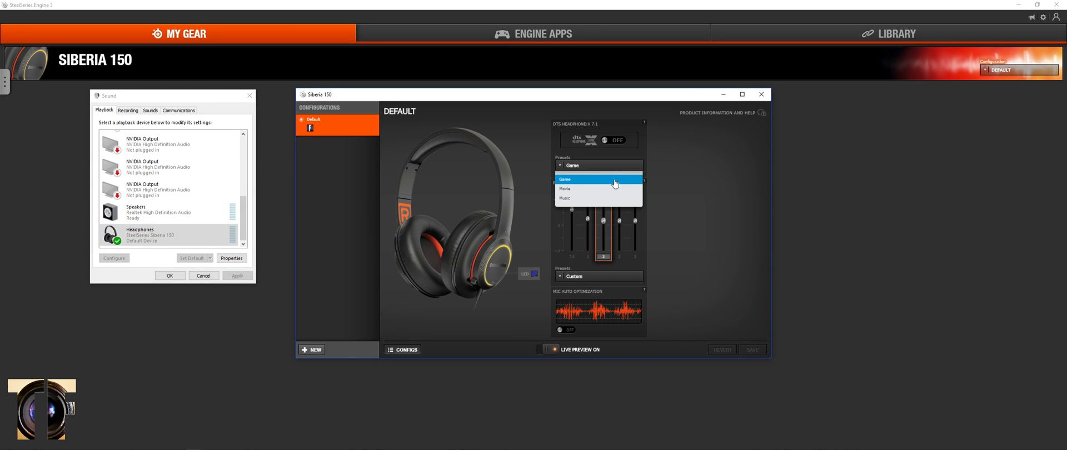
click(572, 179)
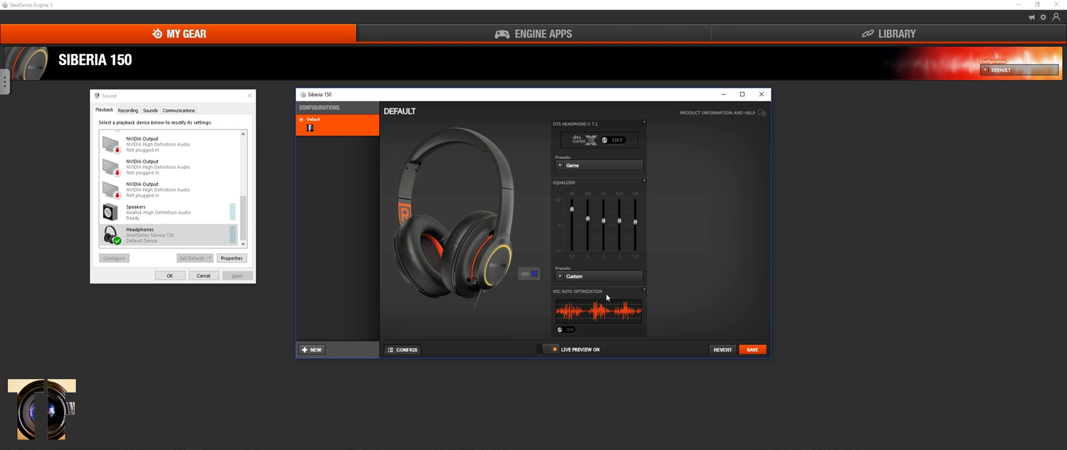
mouse_move(570, 329)
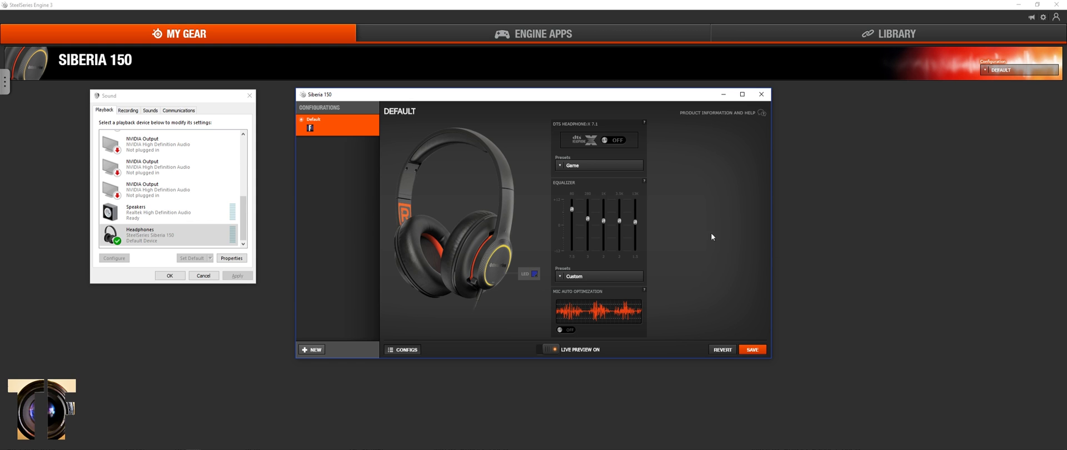
Hide and reshow the Configs list, then create a new configuration.
click(547, 350)
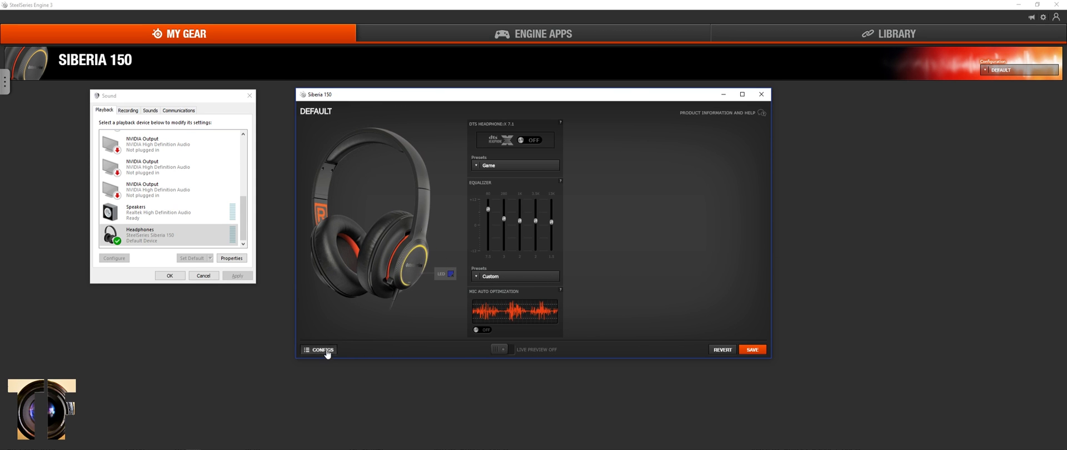
click(319, 349)
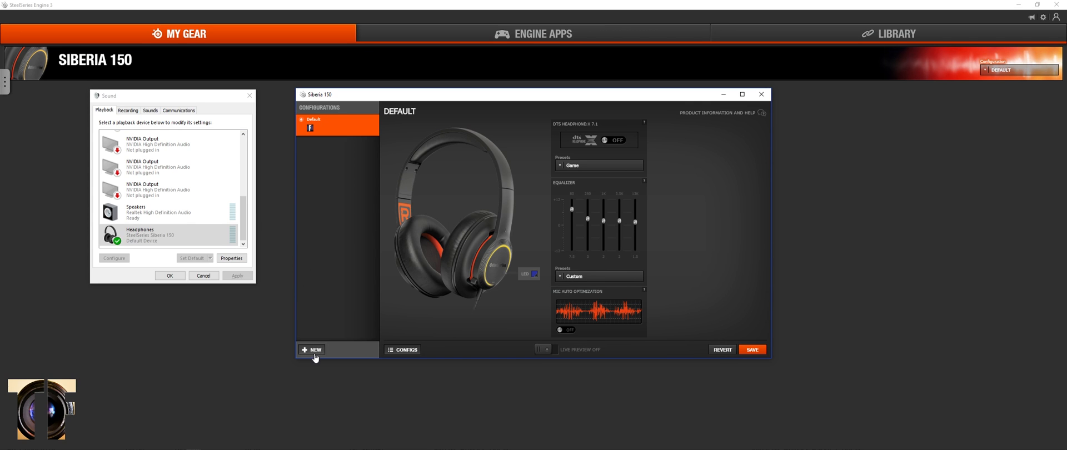
click(312, 349)
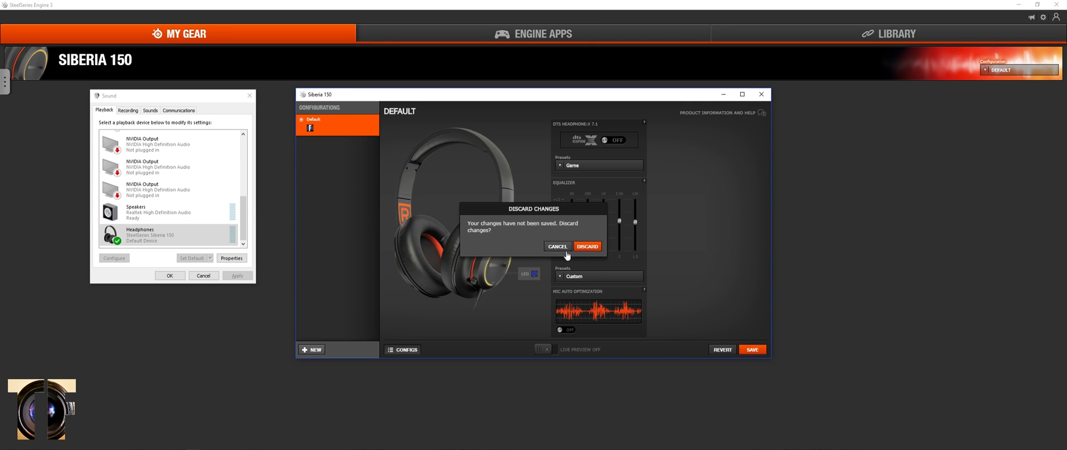